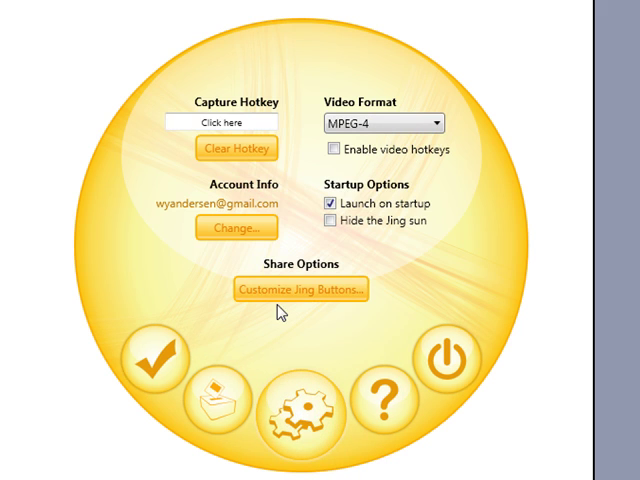
Start customizing the Jing share buttons for a new Screencast.com button.
{"action": "left_click", "coordinate": [300, 290]}
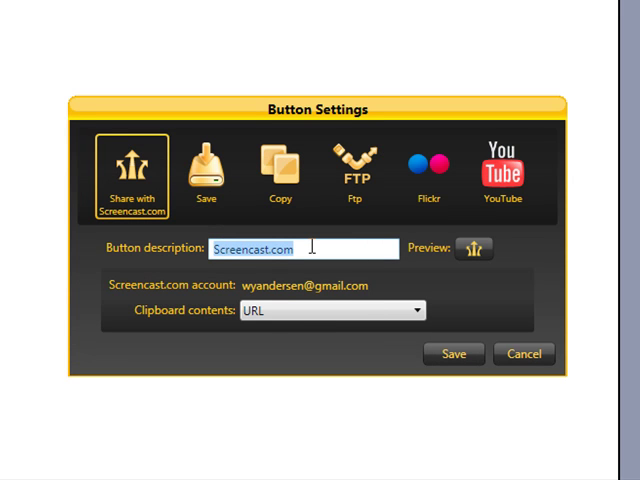
Create a Screencast.com share button named EMBED that copies Embed Code to the clipboard.
{"action": "type", "text": "EMBED"}
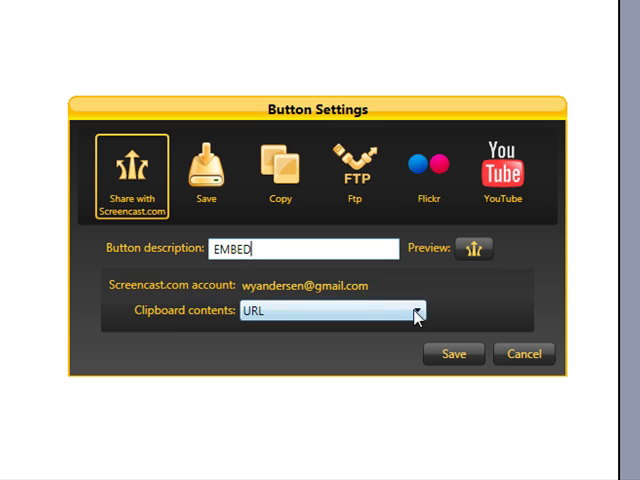
{"action": "left_click", "coordinate": [412, 316]}
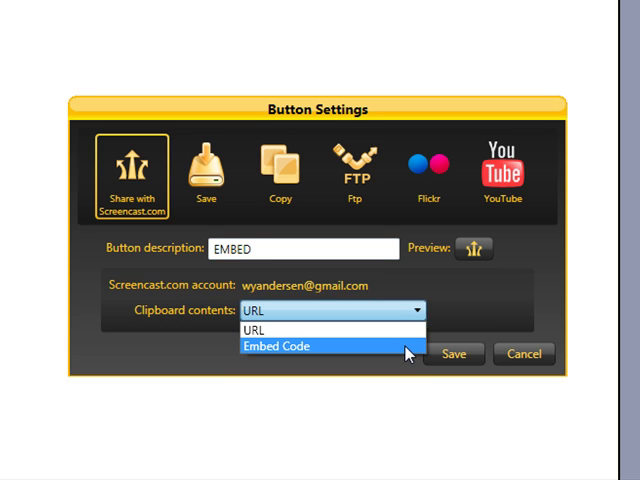
{"action": "left_click", "coordinate": [282, 348]}
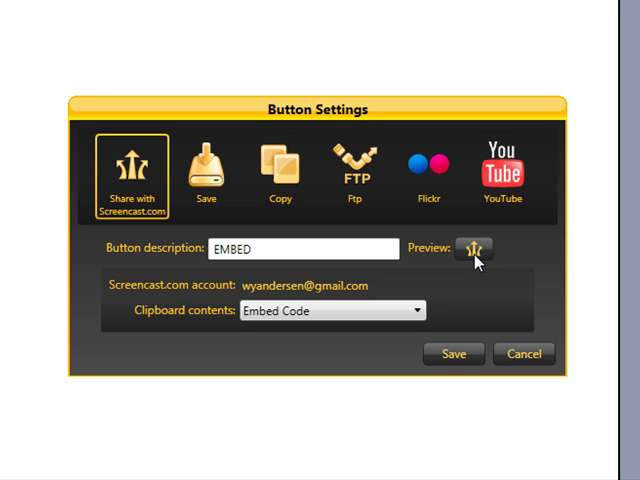
{"action": "mouse_move", "coordinate": [452, 354]}
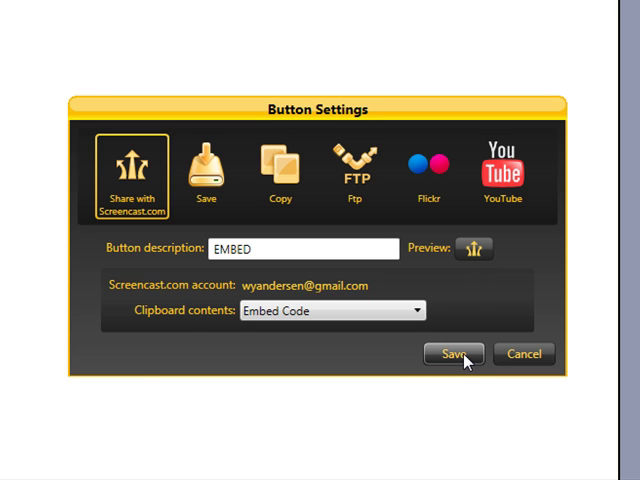
{"action": "left_click", "coordinate": [454, 354]}
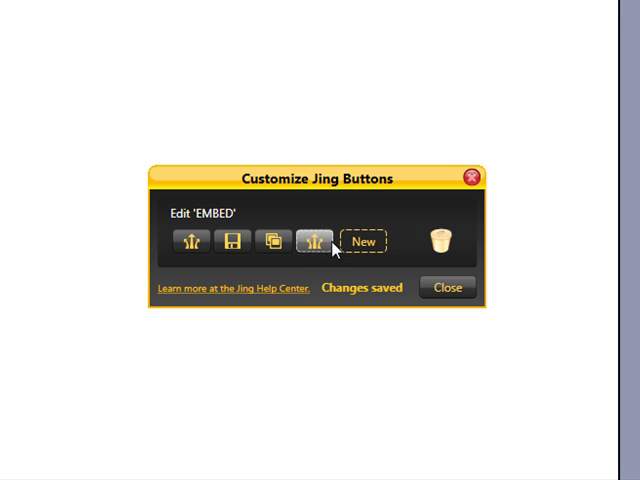
Select the original Screencast.com share button for editing.
{"action": "left_click", "coordinate": [192, 240]}
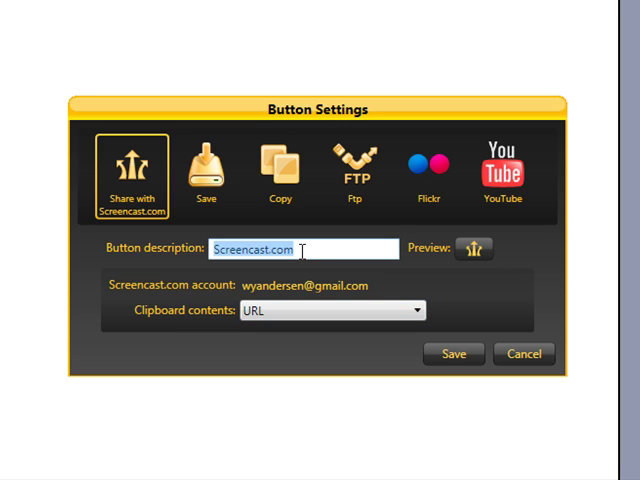
Rename the original Screencast.com button to URL, save it, and close Customize Jing Buttons.
{"action": "type", "text": "URL"}
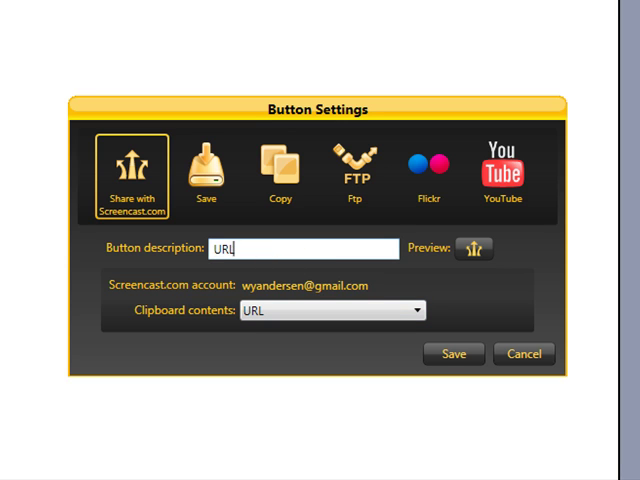
{"action": "left_click", "coordinate": [454, 354]}
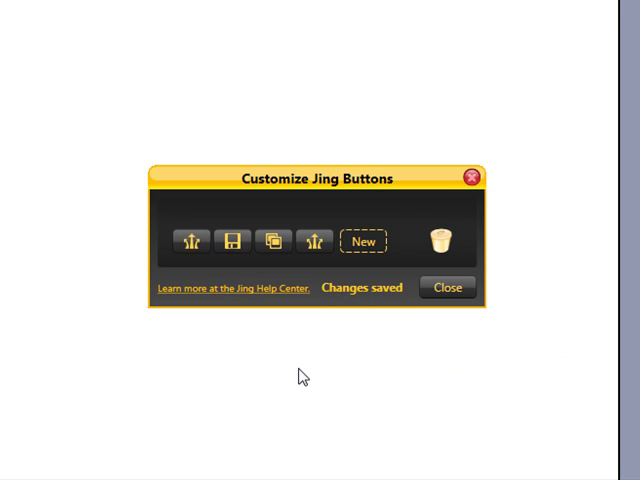
{"action": "mouse_move", "coordinate": [448, 290]}
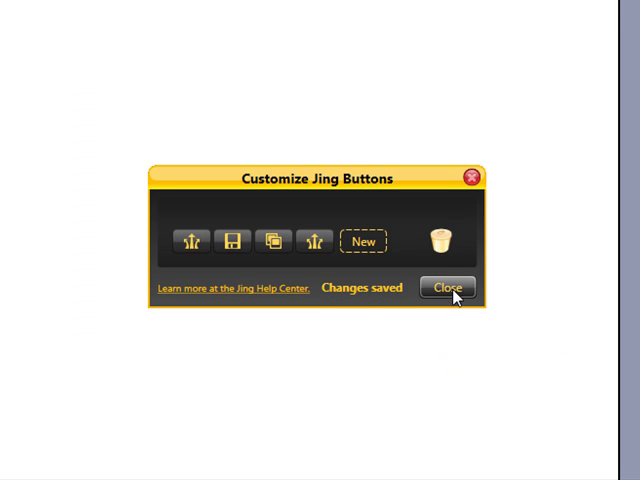
{"action": "left_click", "coordinate": [450, 288]}
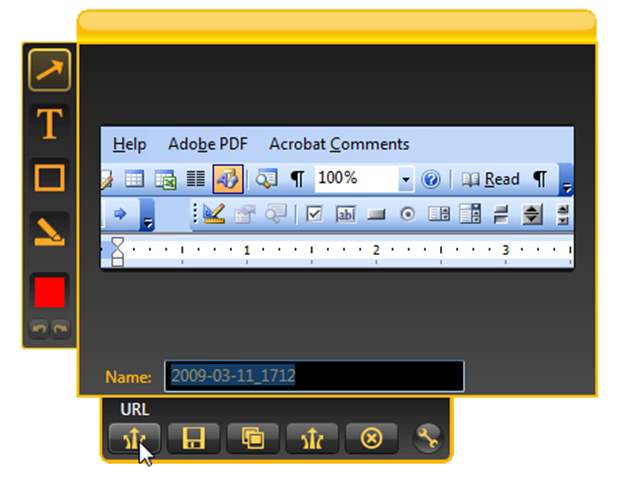
{"action": "mouse_move", "coordinate": [260, 436]}
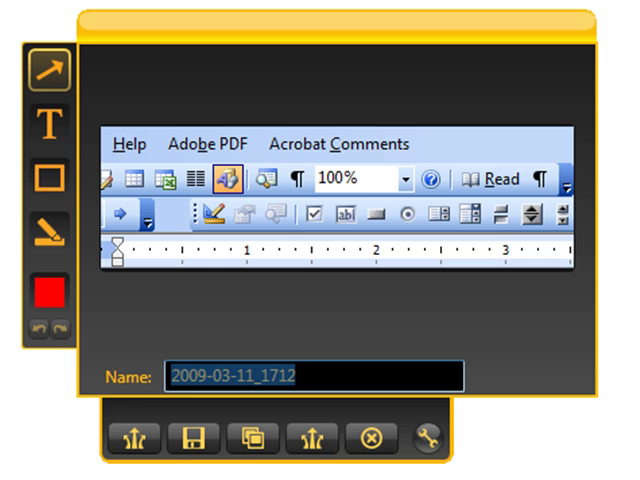
{"action": "mouse_move", "coordinate": [302, 440]}
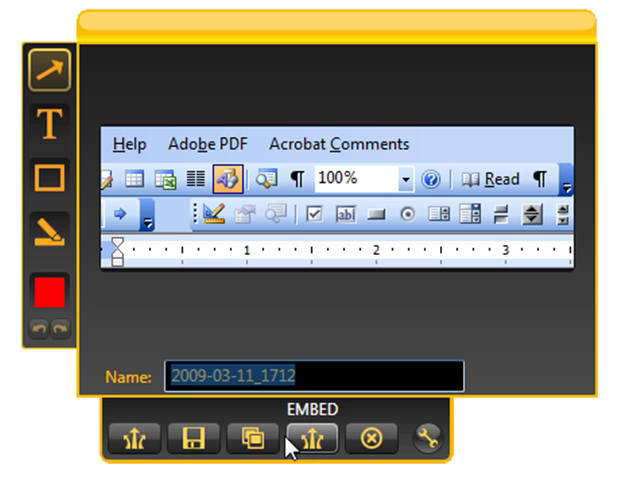